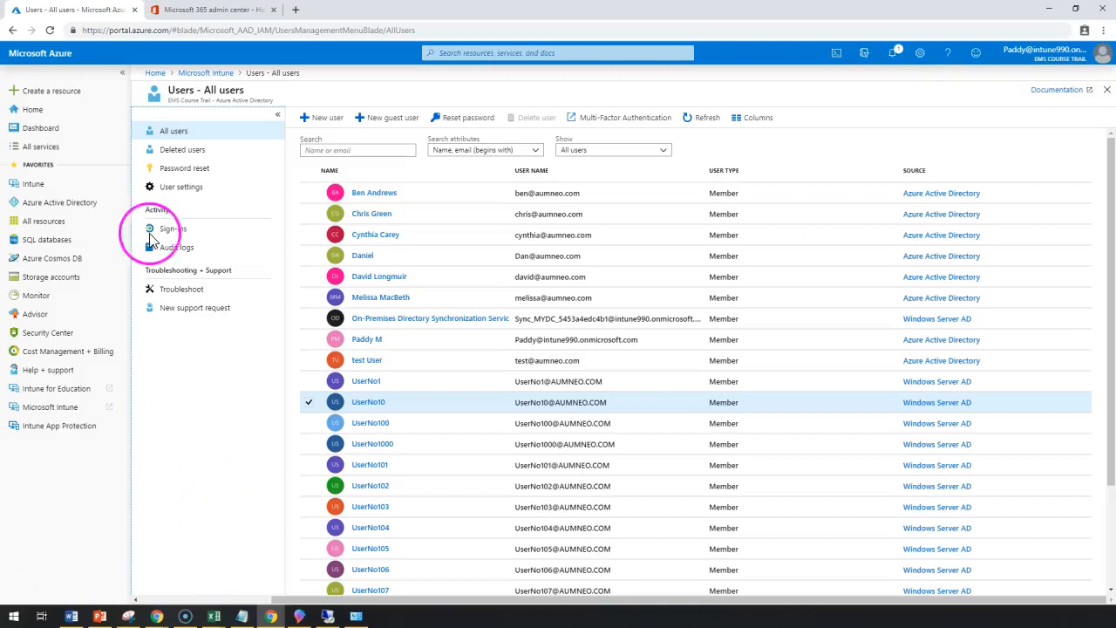
mouse_move(207, 73)
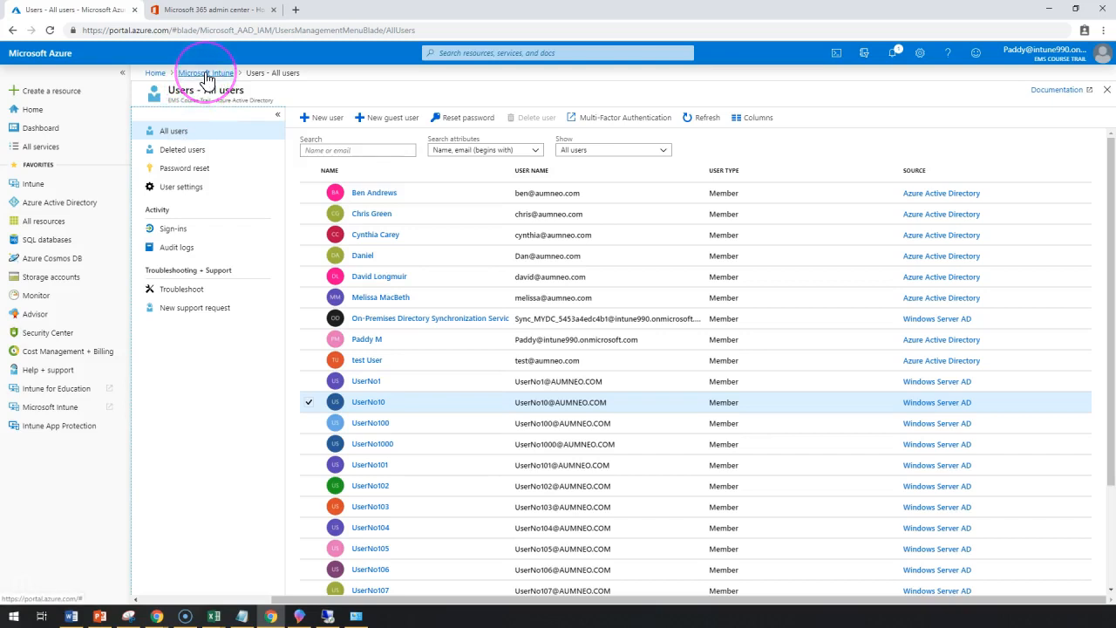
- Open Groups - All groups from the Microsoft Intune breadcrumb
left_click(207, 72)
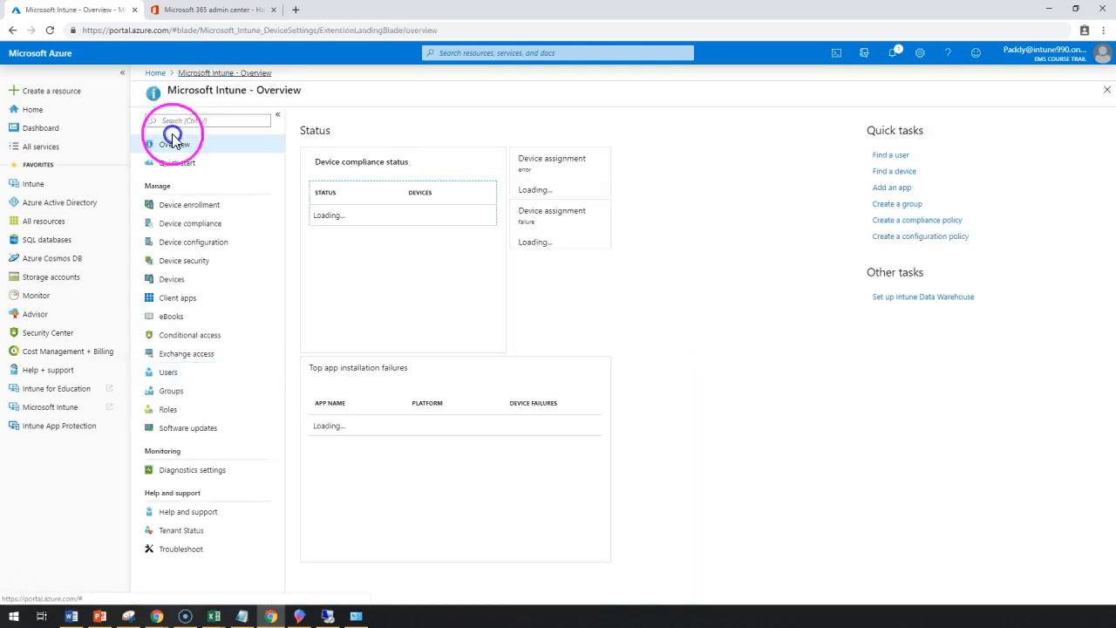
left_click(170, 391)
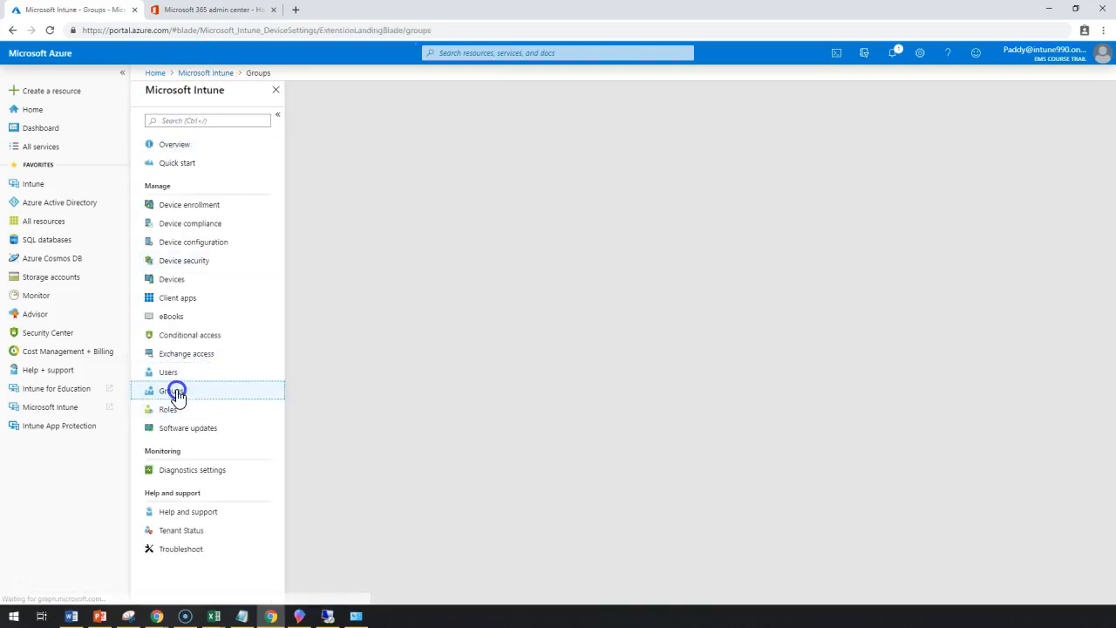
left_click(168, 389)
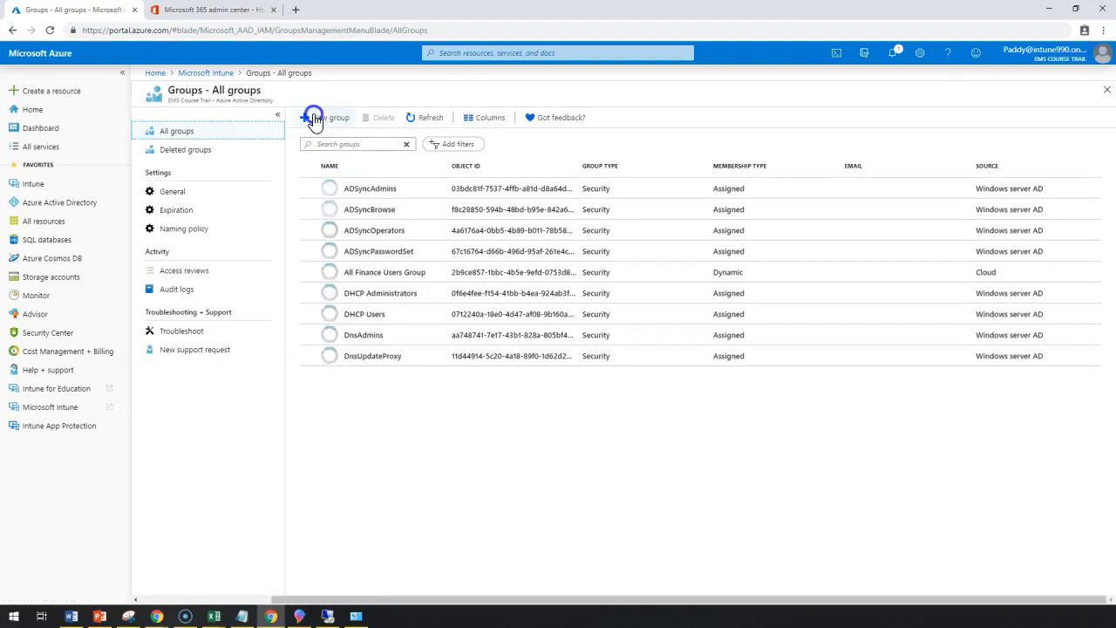
- Start a new group 'All Android Devices Group' with a matching description and Membership type choices
left_click(324, 117)
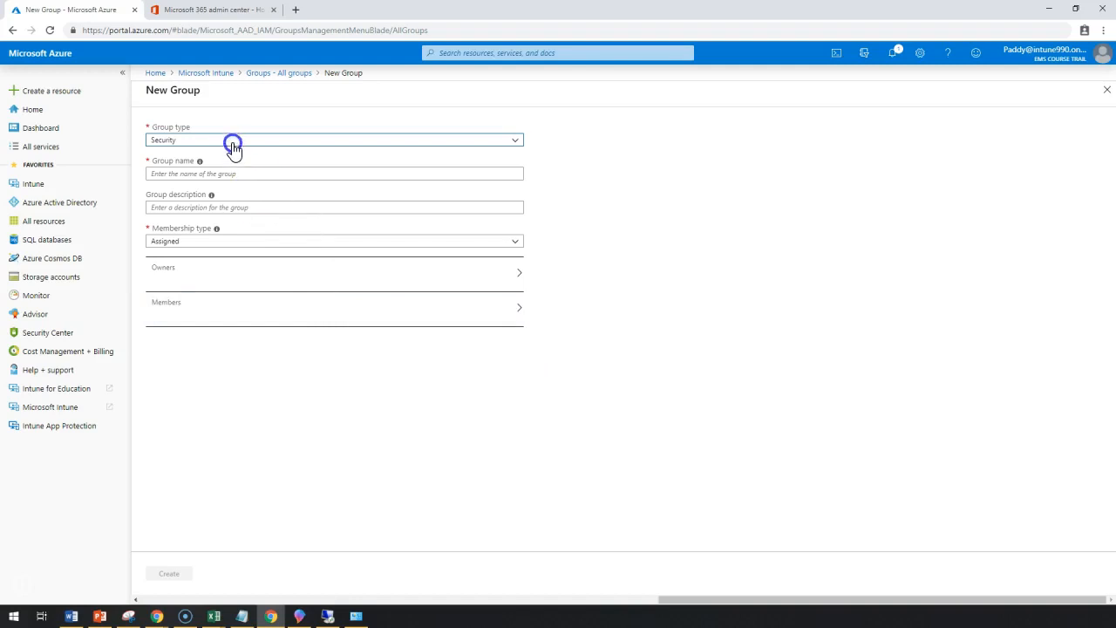
left_click(334, 174)
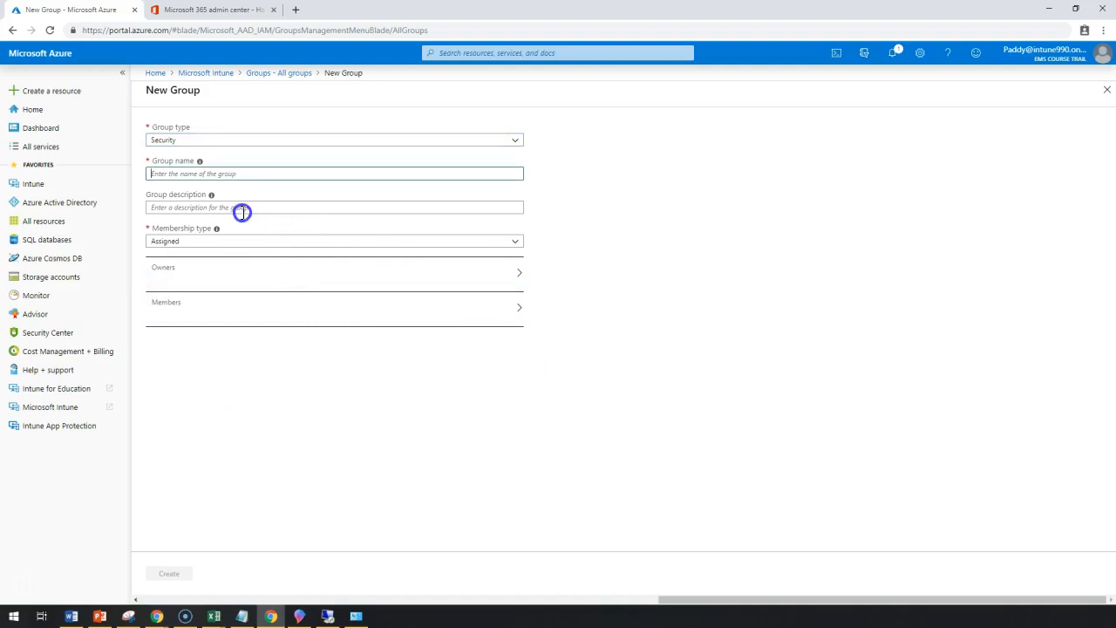
left_click(334, 241)
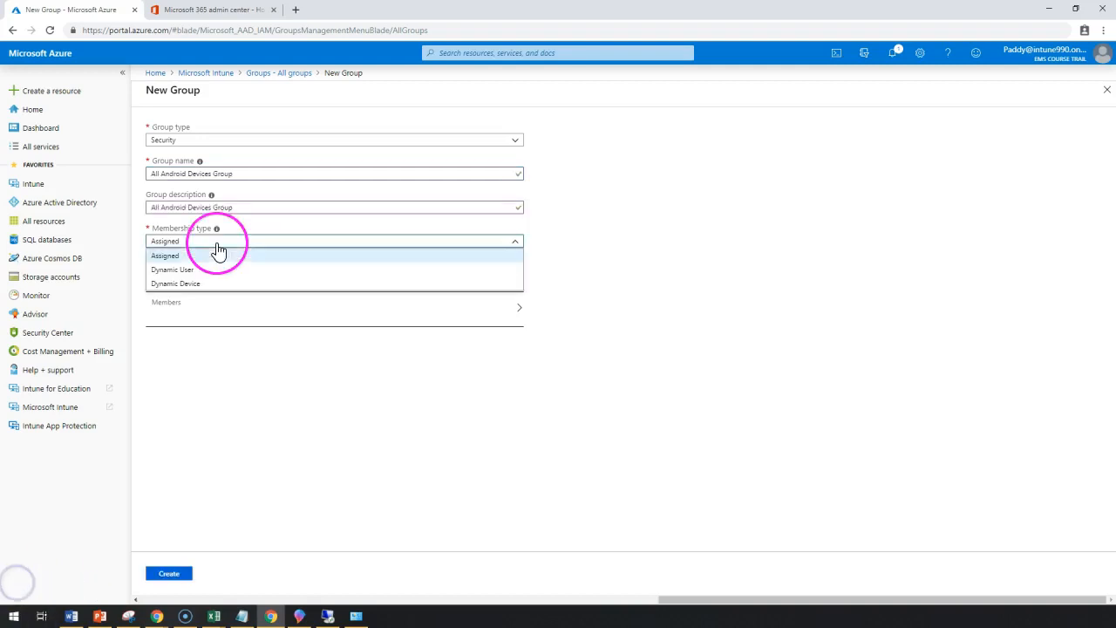
left_click(175, 283)
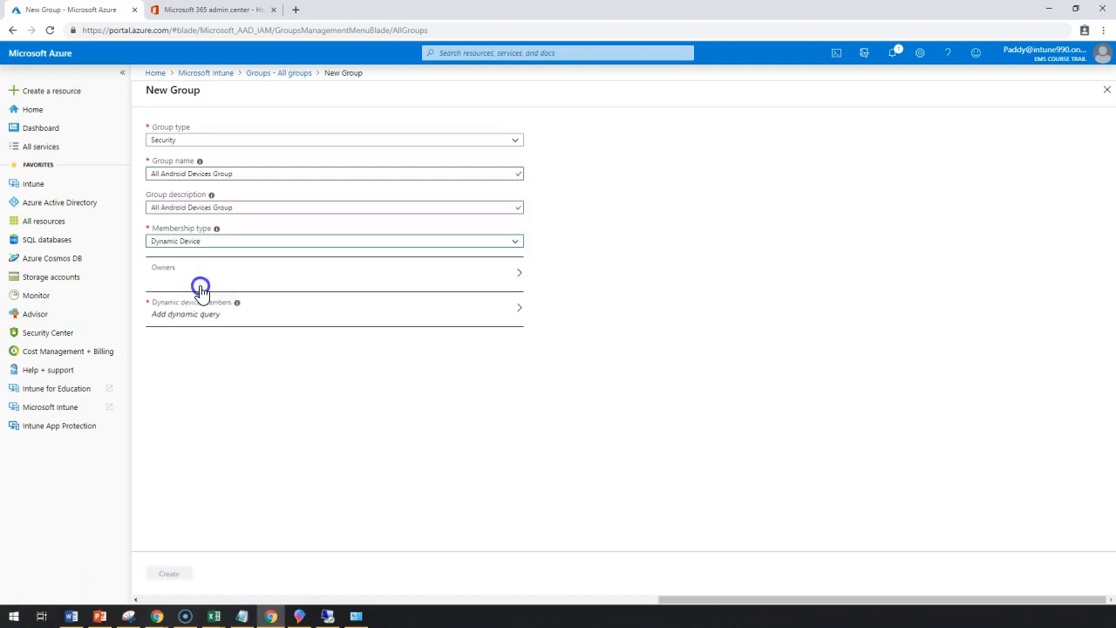
- Set membership to Dynamic Device and pick the deviceOSType property for the rule
left_click(185, 314)
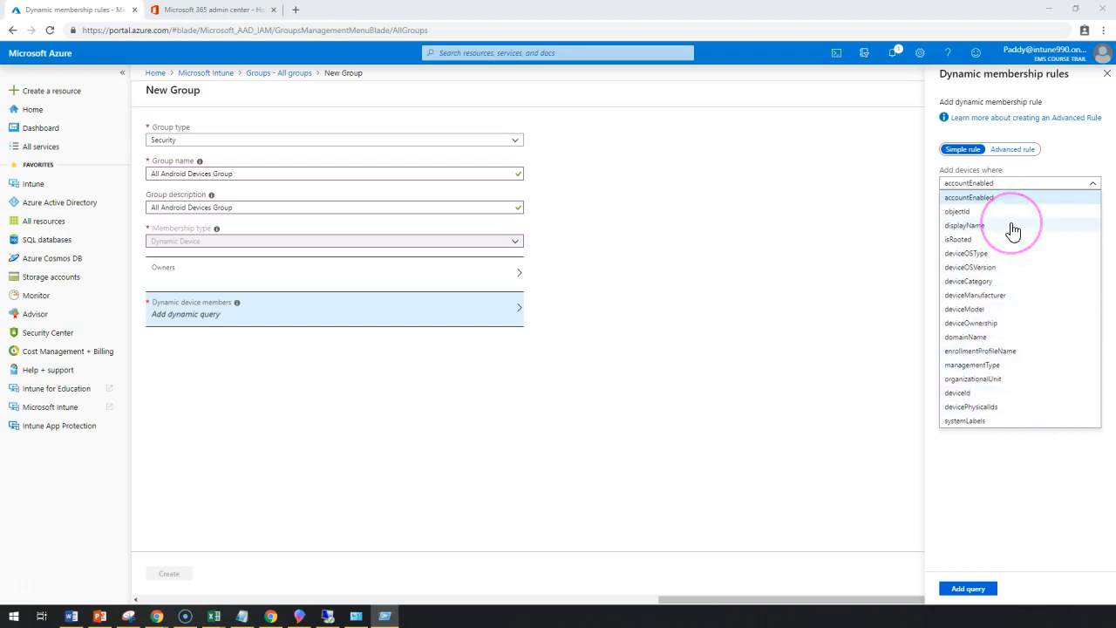
mouse_move(1009, 271)
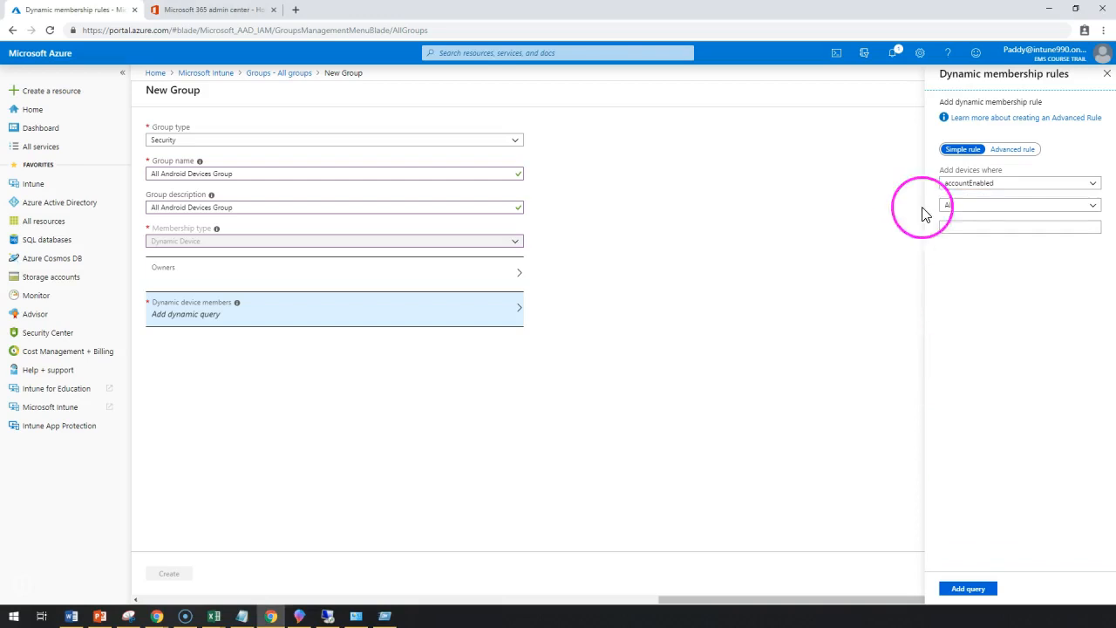
left_click(1019, 205)
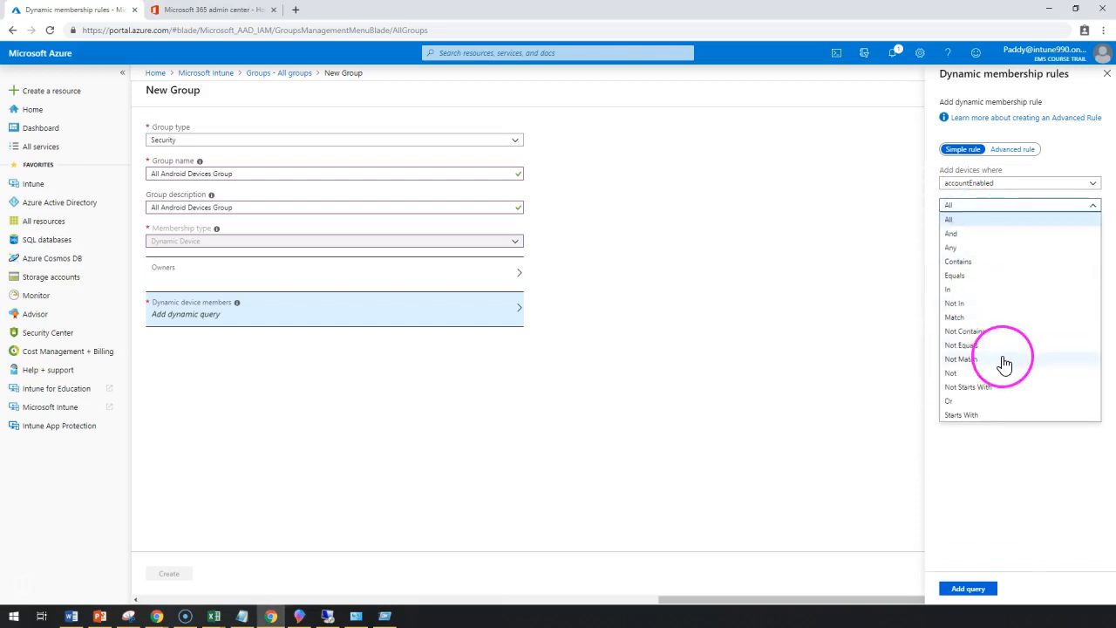
mouse_move(1036, 361)
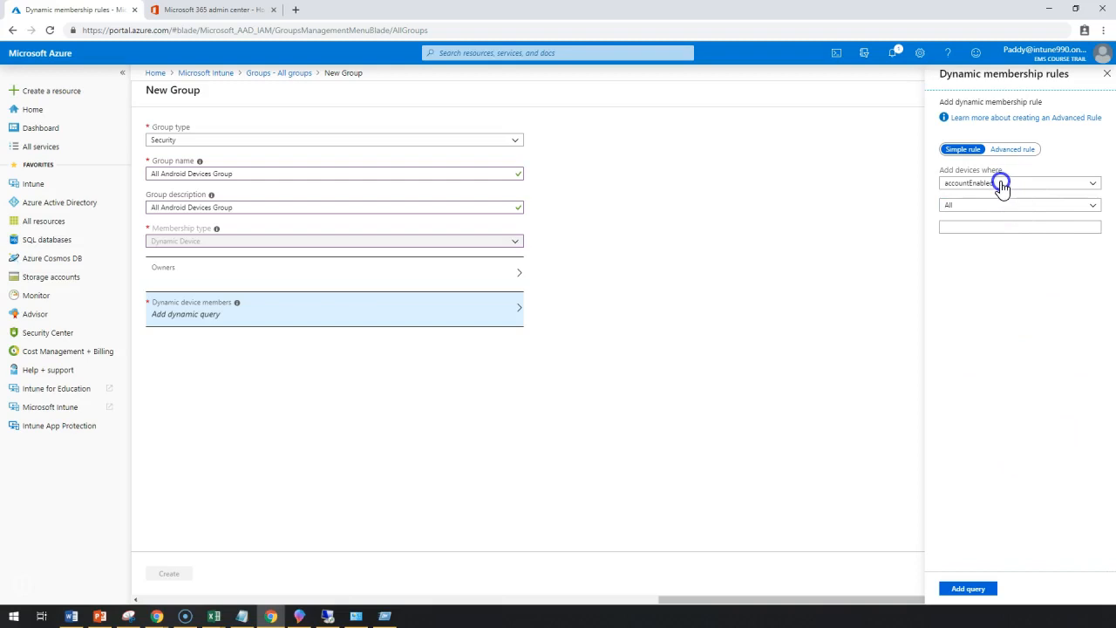
left_click(1019, 182)
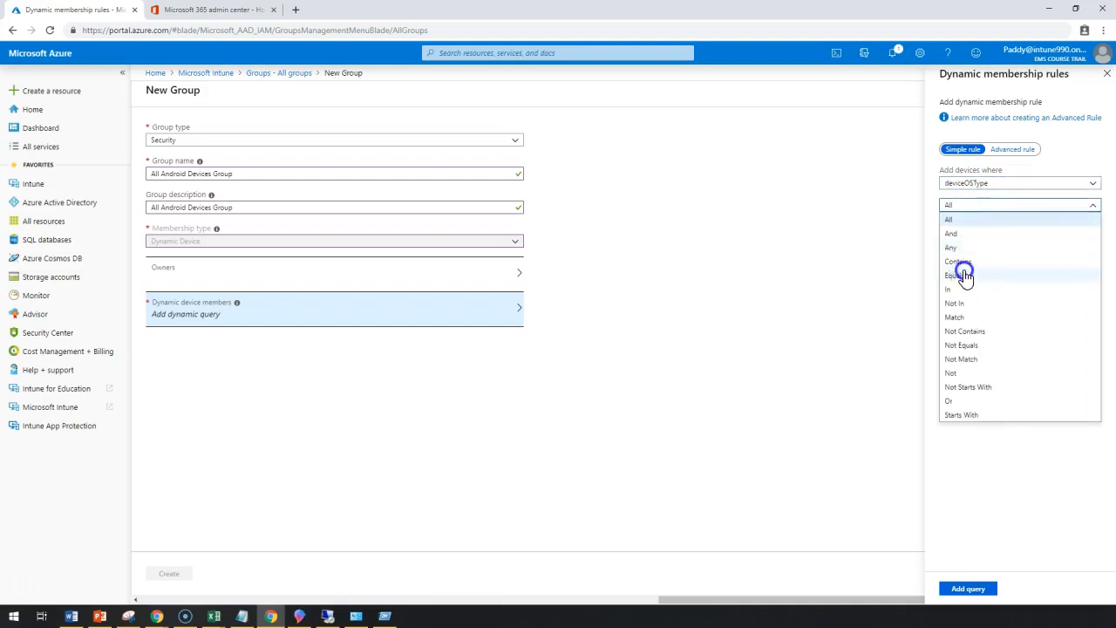
- Set the rule to Contains 'Android' and add the query
left_click(957, 261)
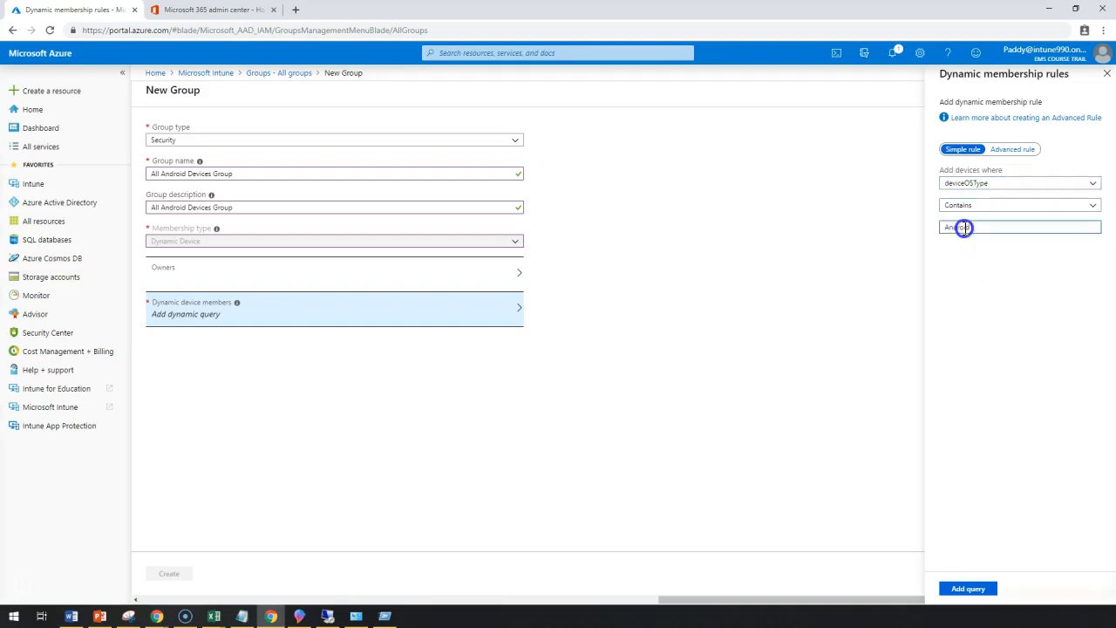
type("Android")
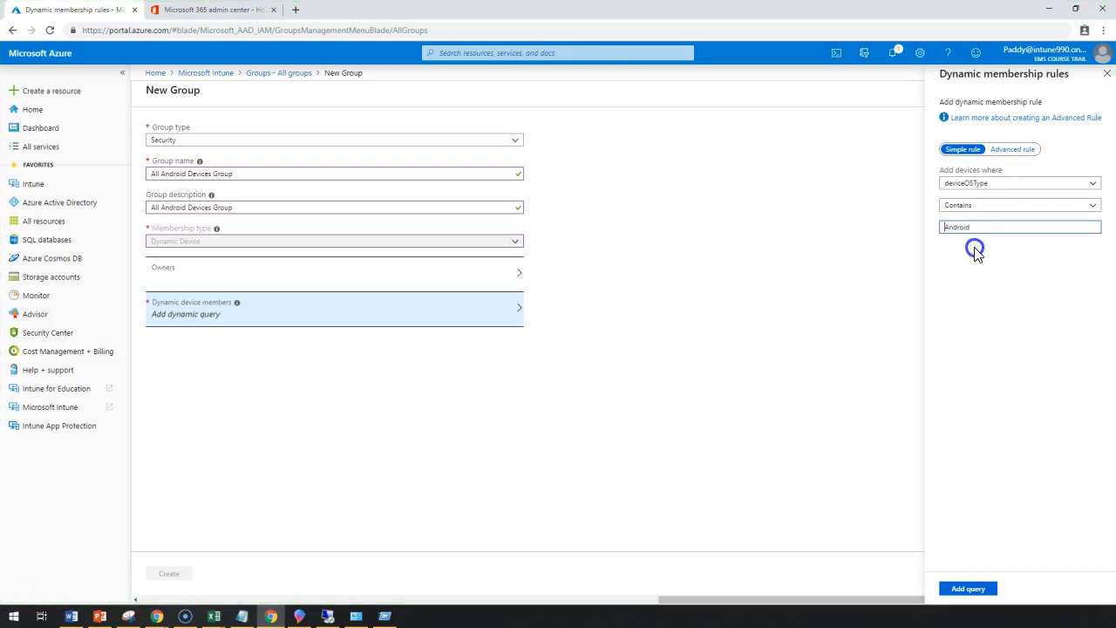
left_click(968, 588)
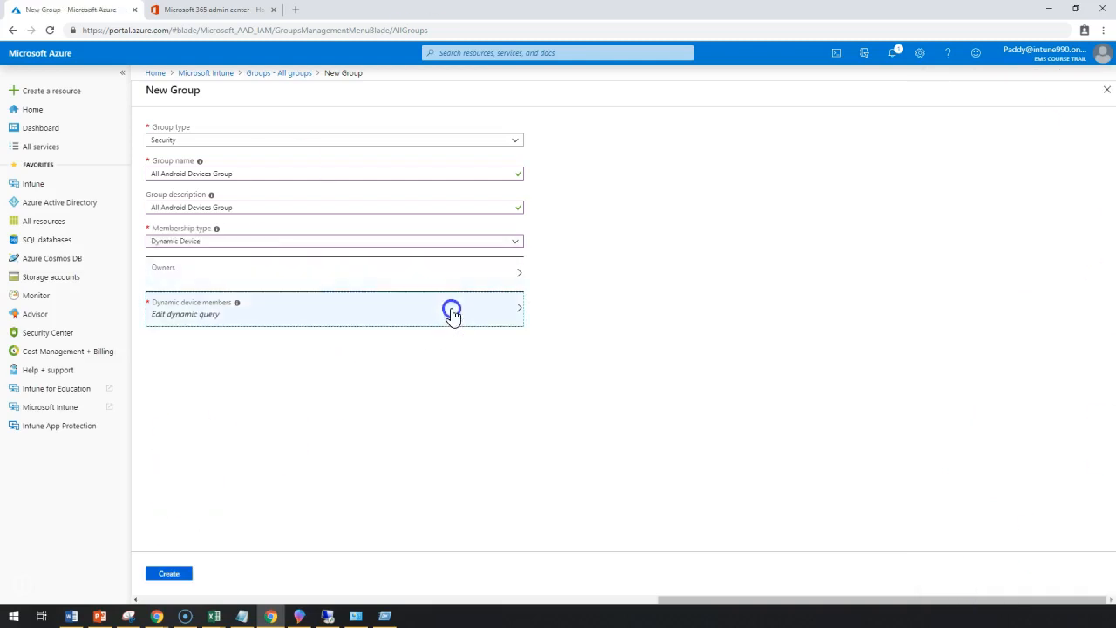
left_click(452, 310)
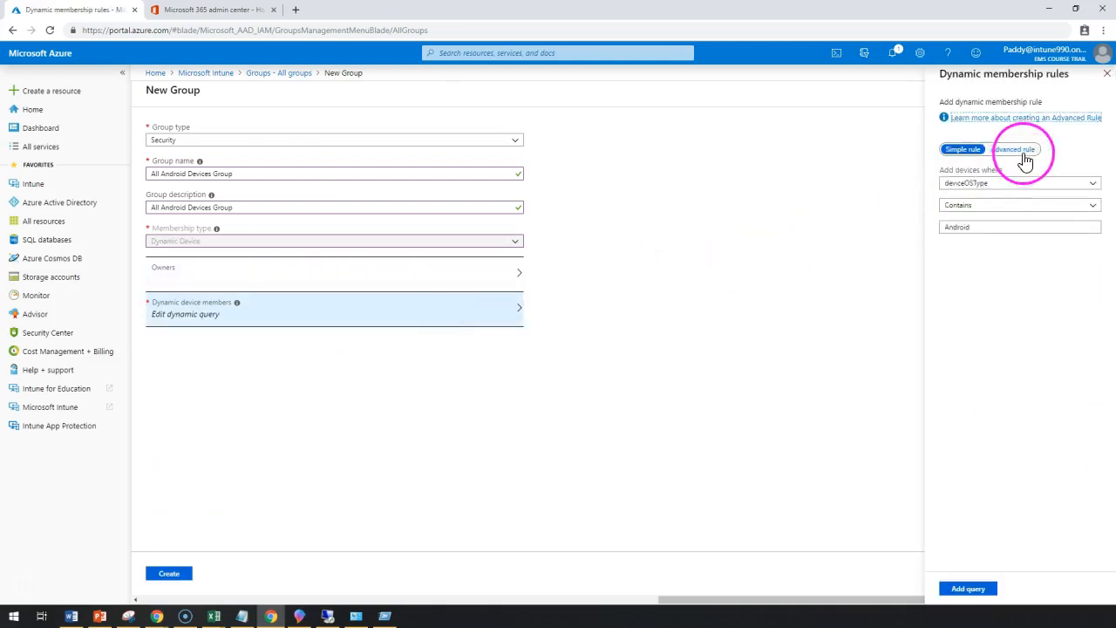
left_click(1014, 149)
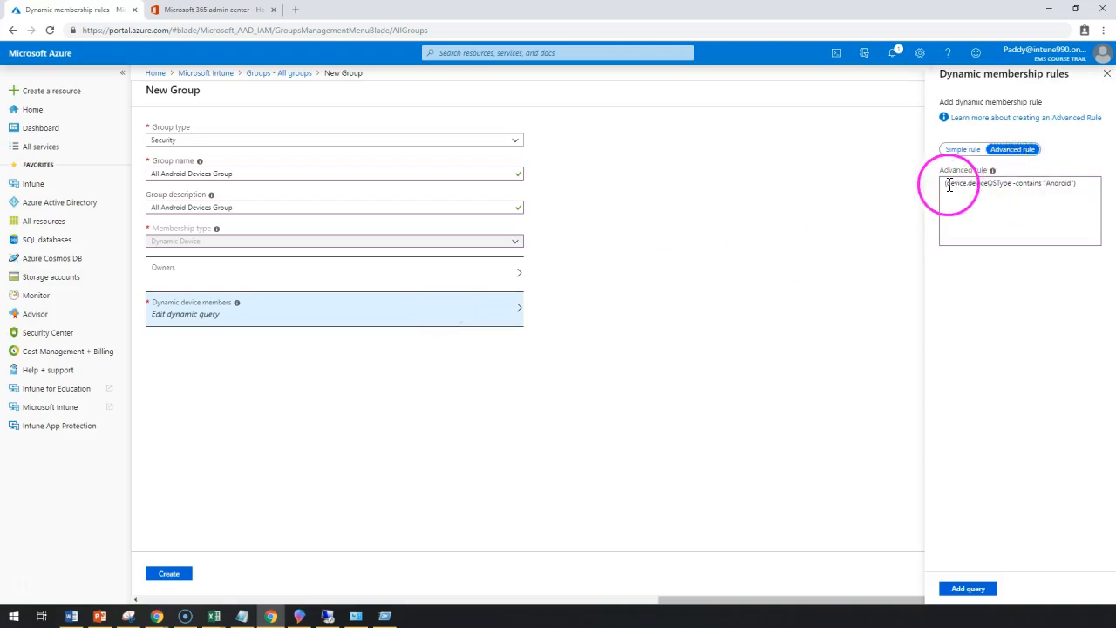
double_click(976, 183)
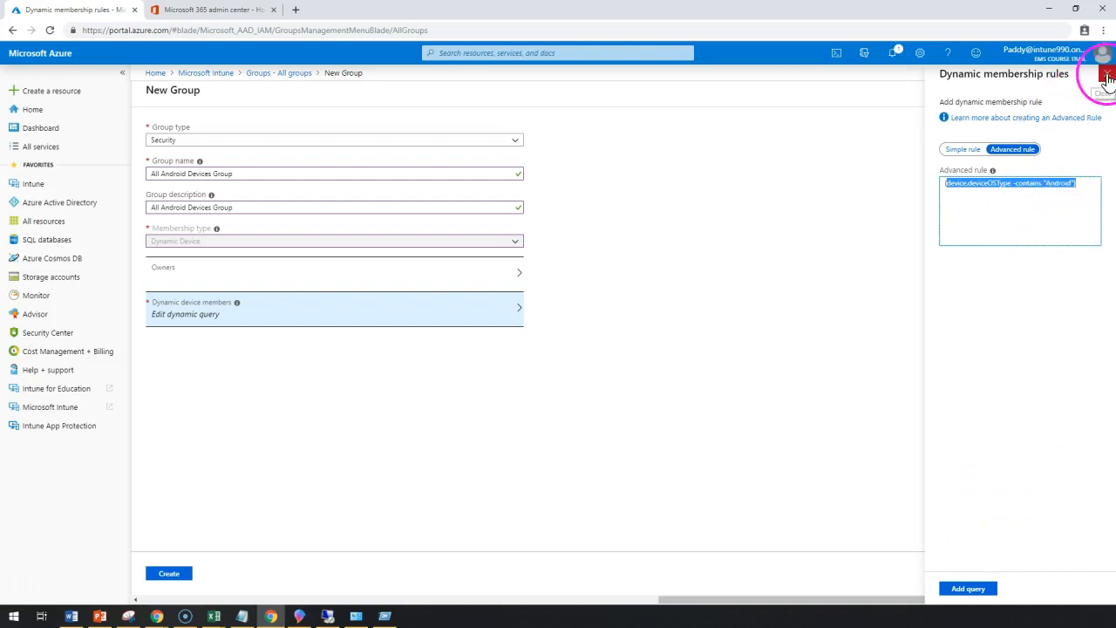
left_click(1108, 77)
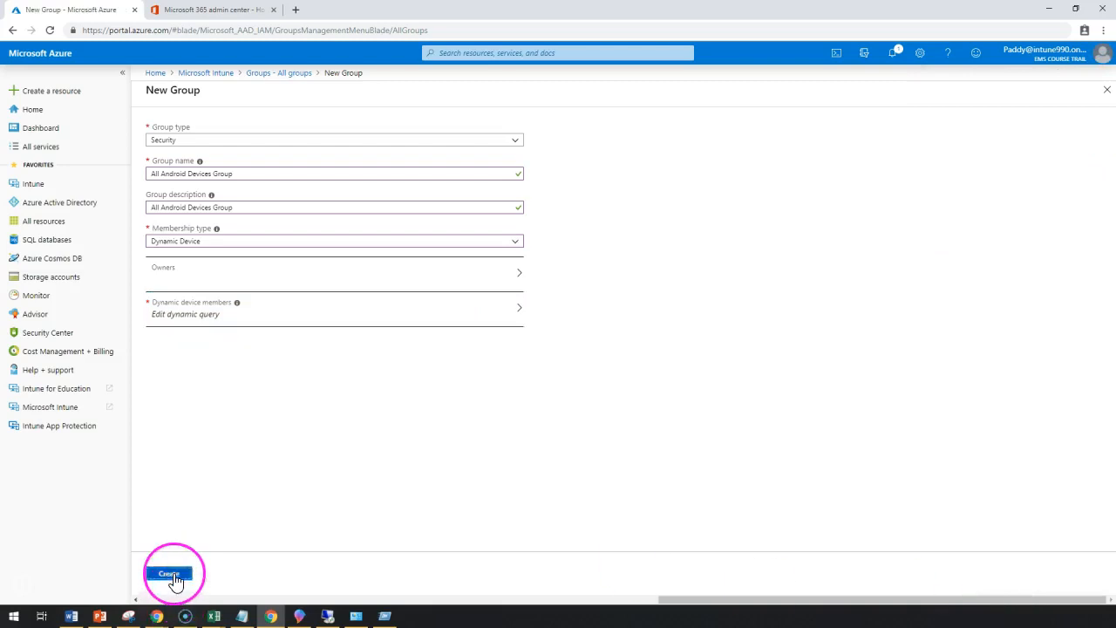
- Create All Android Devices Group so it appears in All groups
left_click(169, 573)
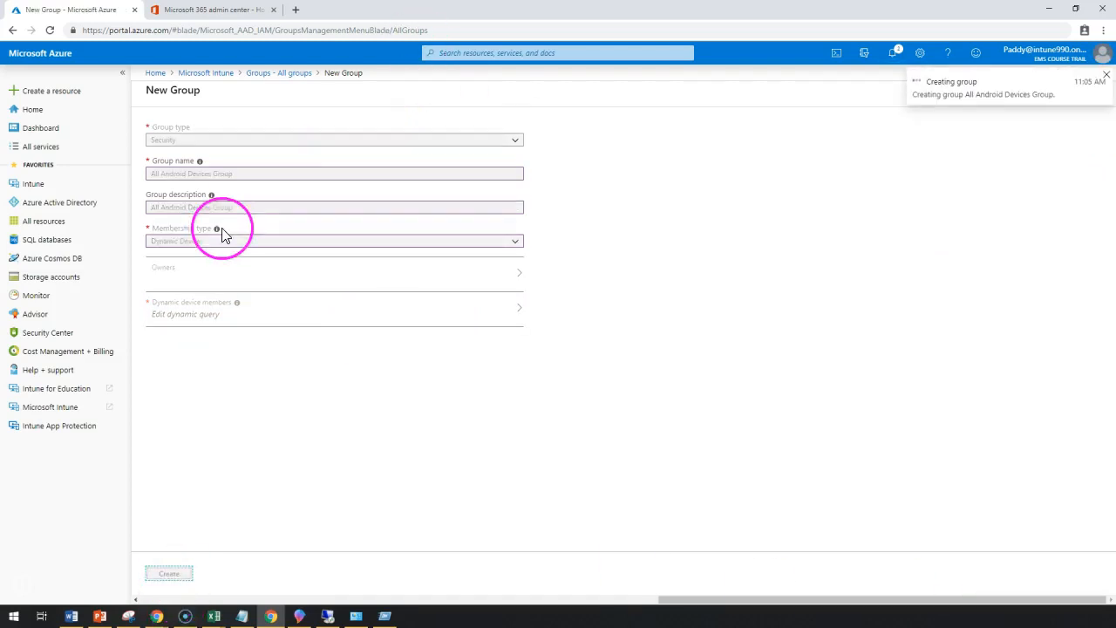
left_click(168, 574)
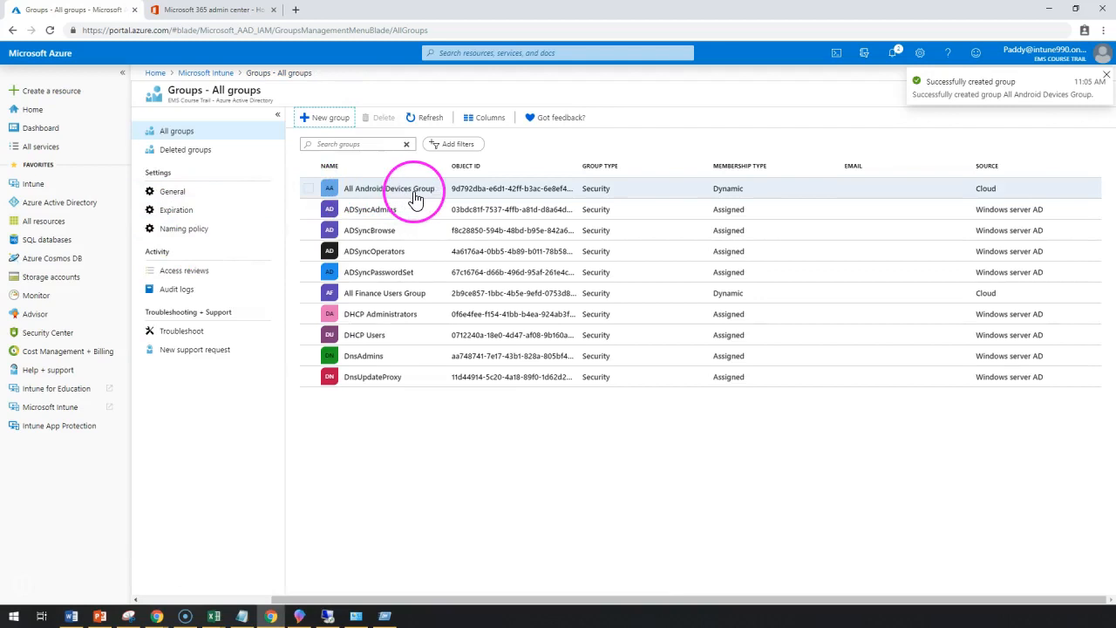